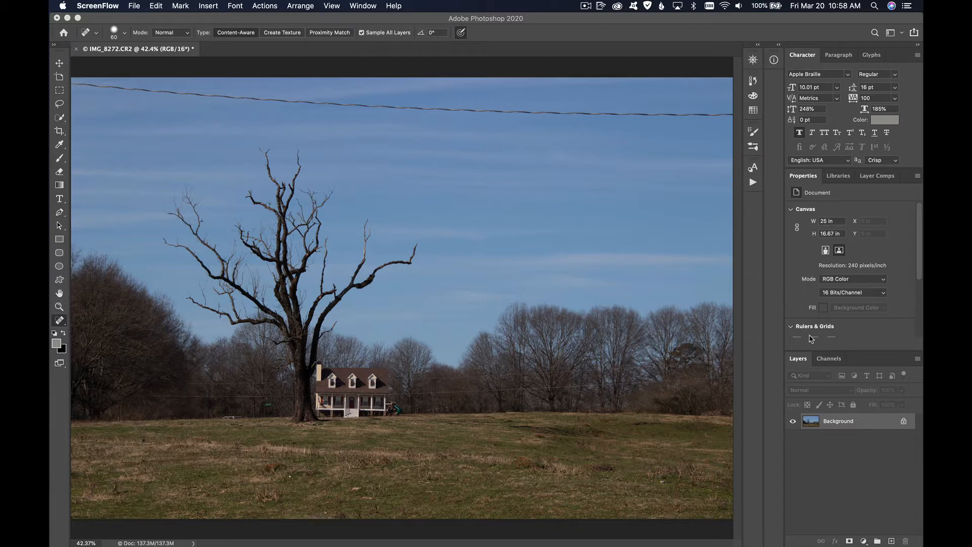
mouse_move(820, 414)
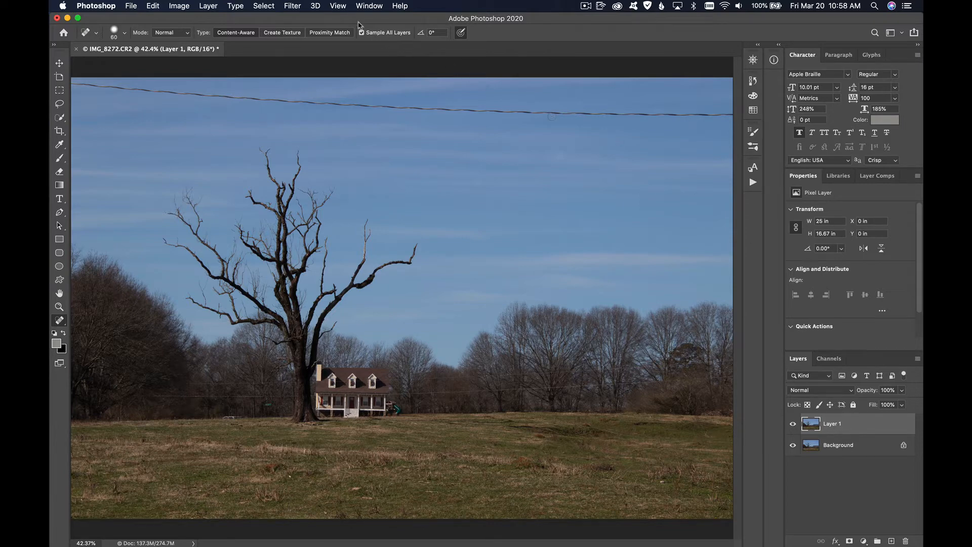
Open the Filter menu to reach the Skylum Software Luminar 4 plugin
left_click(292, 6)
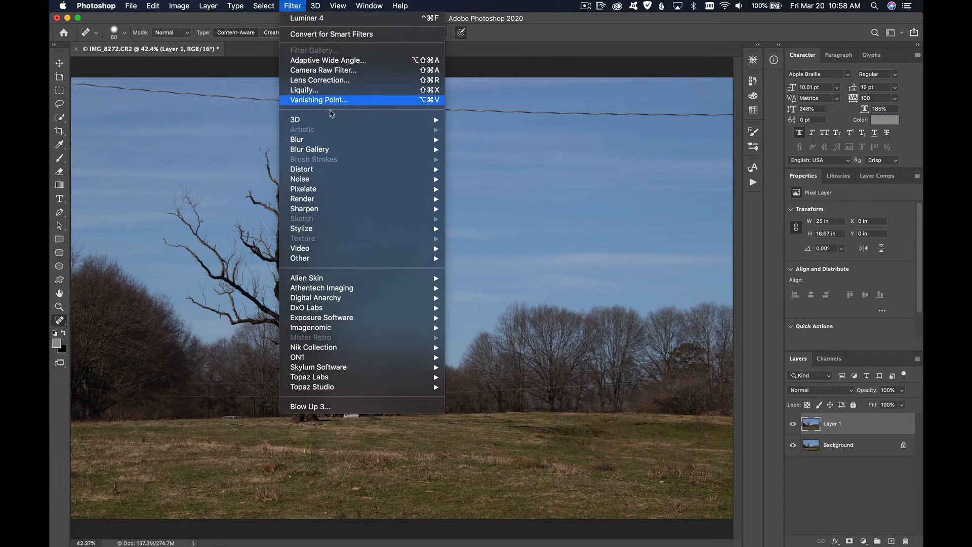
mouse_move(321, 317)
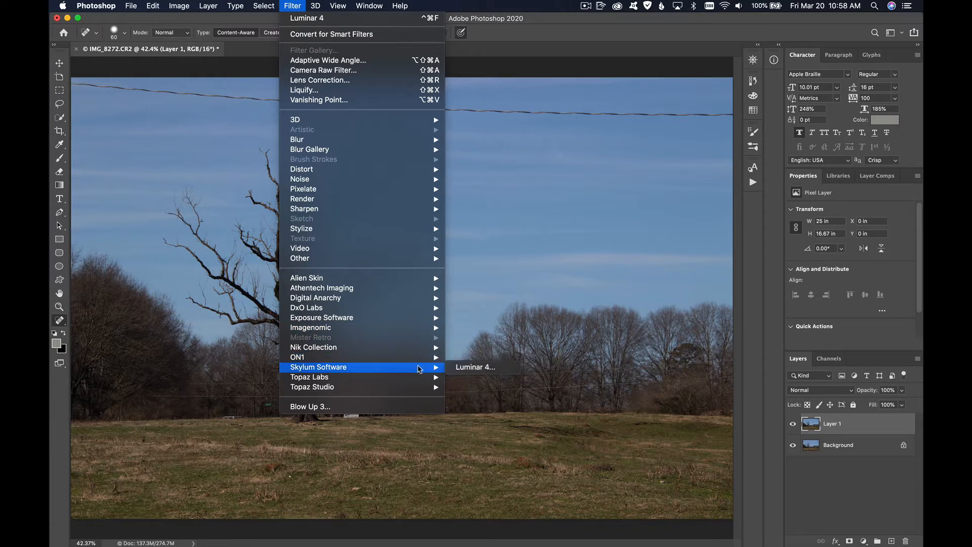
mouse_move(475, 367)
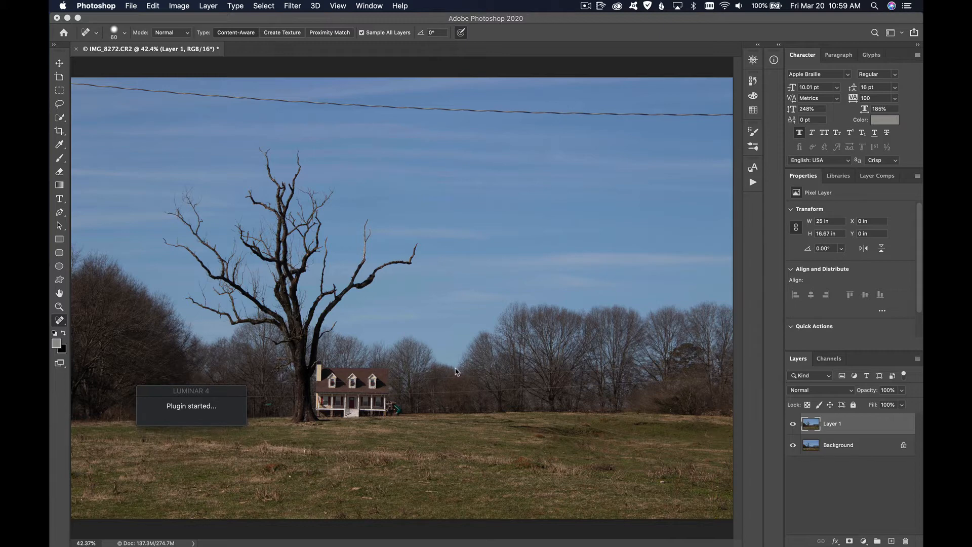
mouse_move(458, 353)
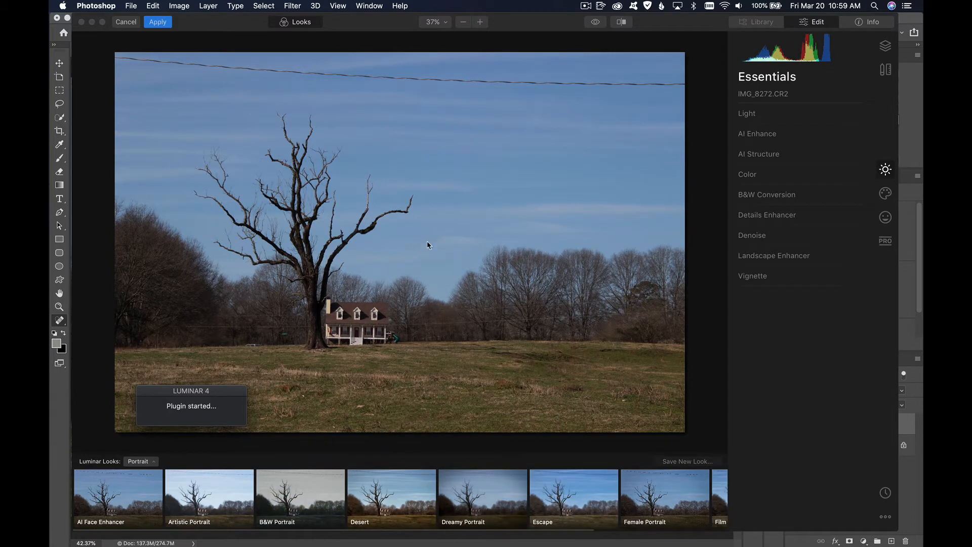
mouse_move(466, 221)
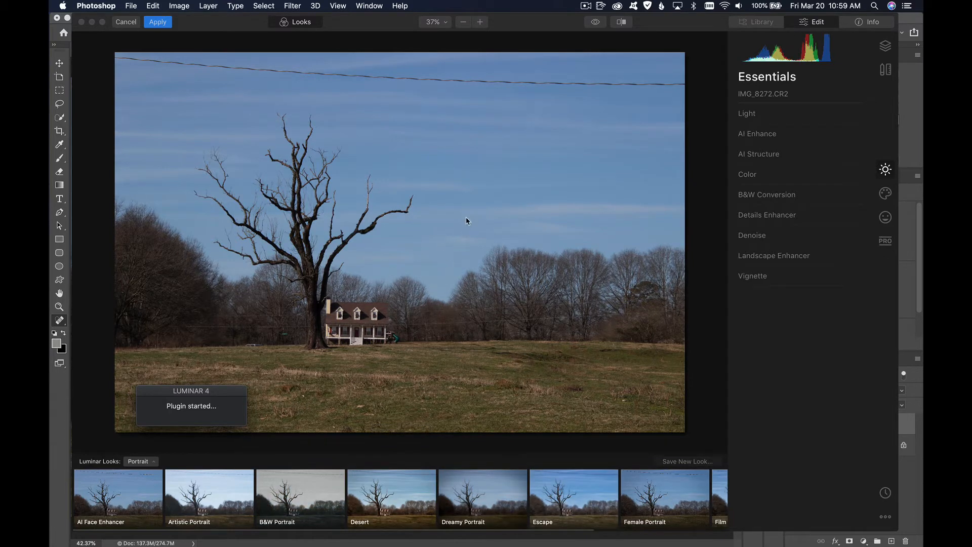
mouse_move(618, 205)
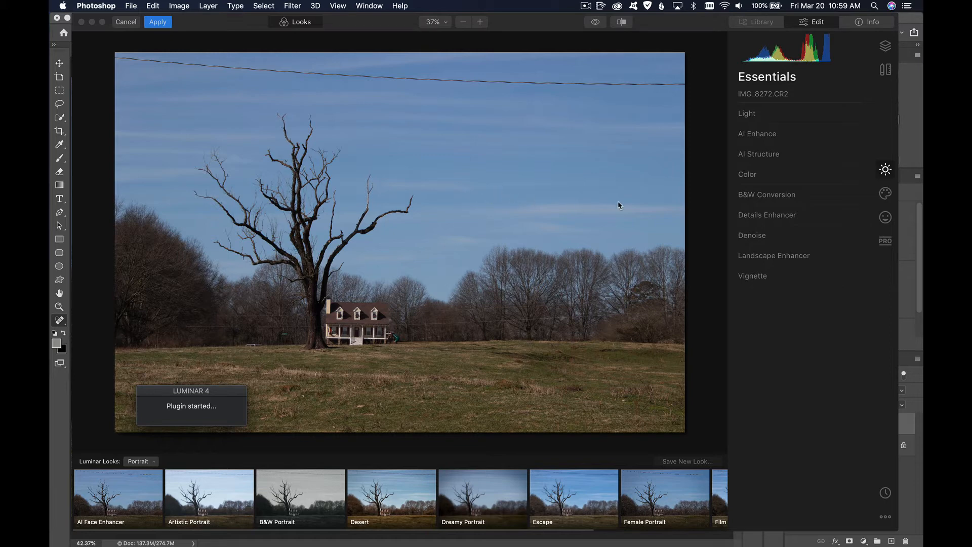
mouse_move(885, 194)
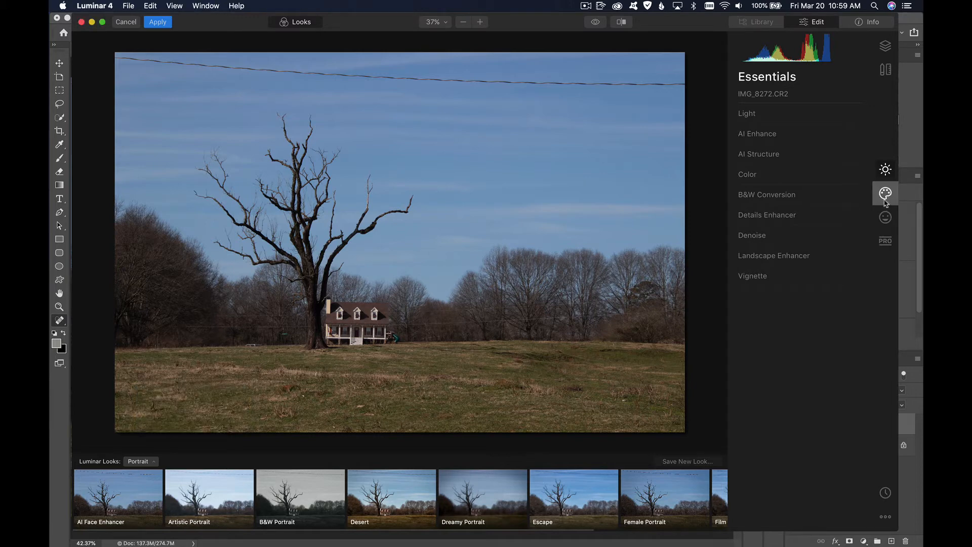
Switch Luminar 4's Edit panel to the Creative tools to reach AI Sky Replacement
left_click(885, 193)
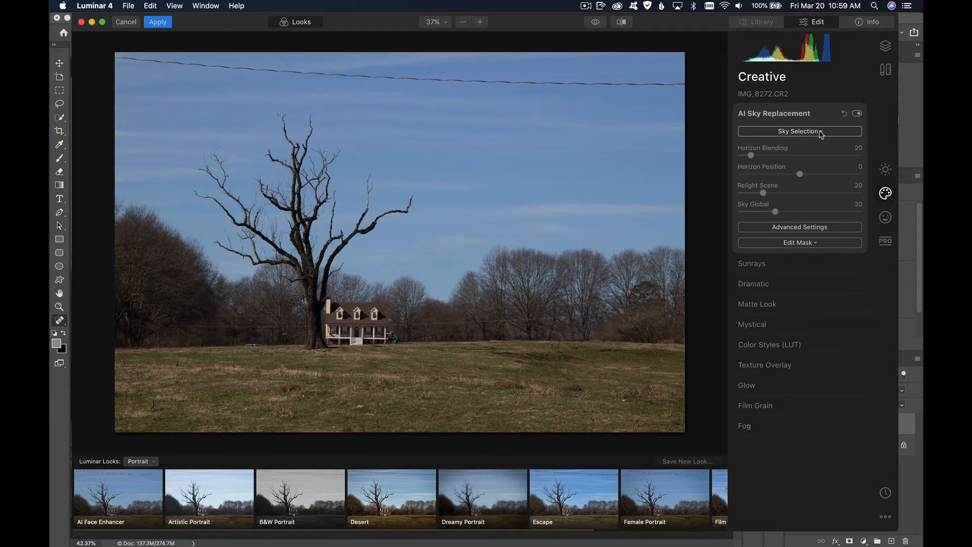
Try Blue Sky 2 in AI Sky Replacement, then settle on Blue Sky 1
left_click(799, 131)
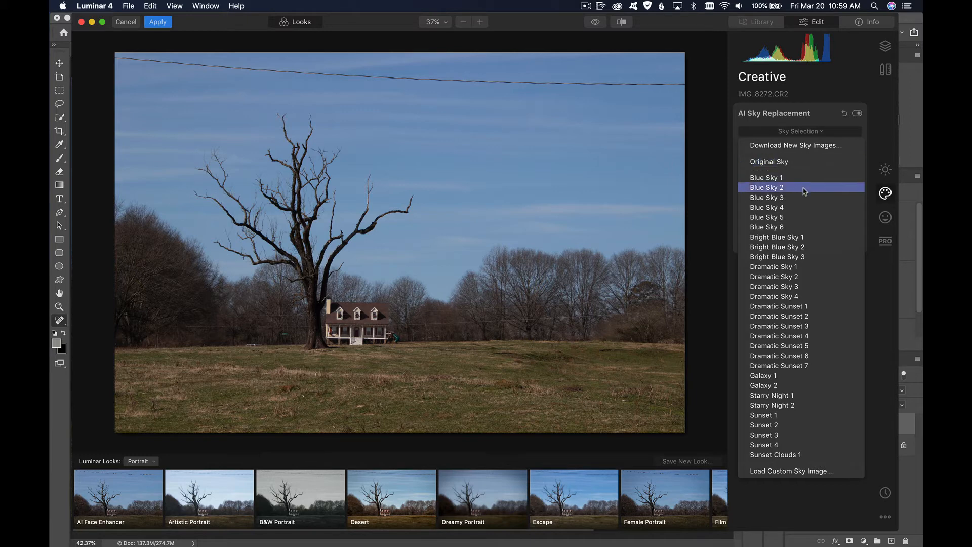
left_click(767, 187)
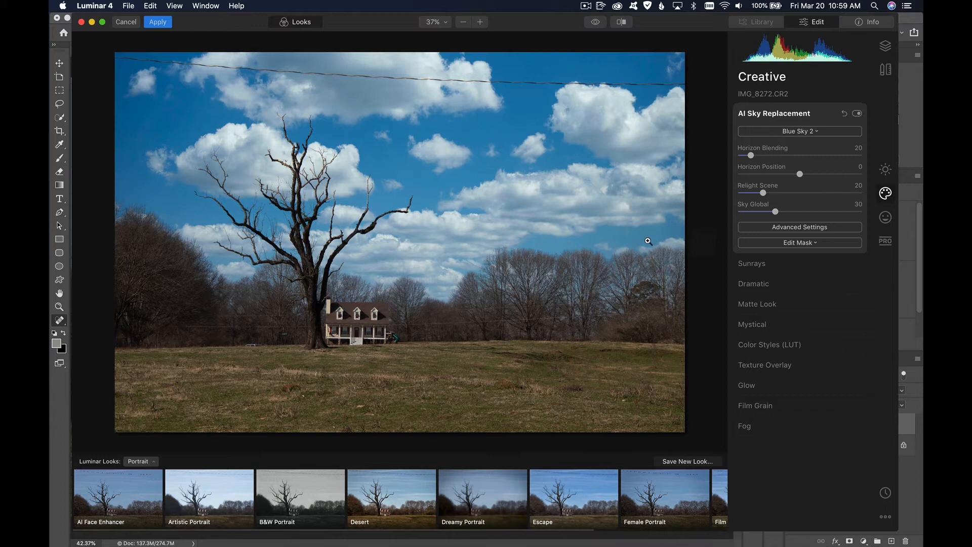
mouse_move(818, 163)
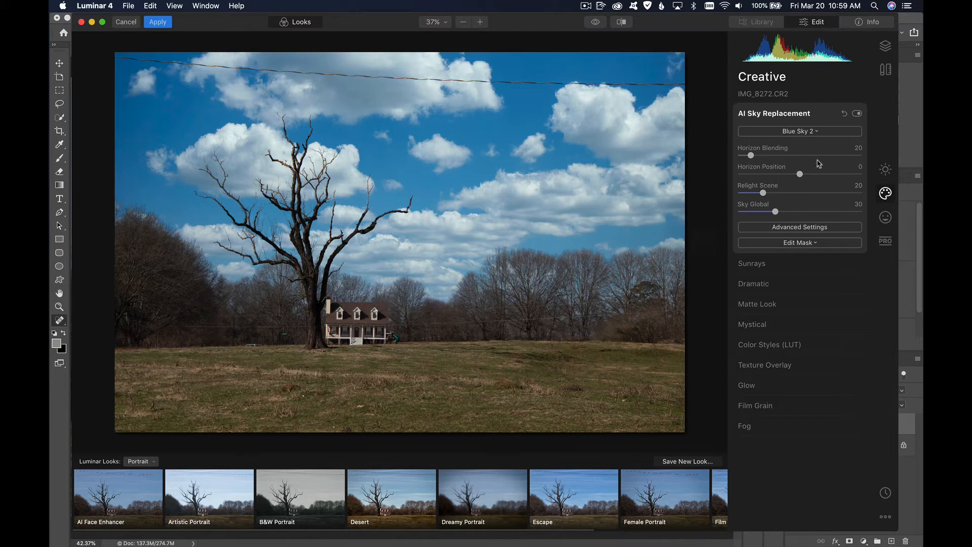
left_click(799, 131)
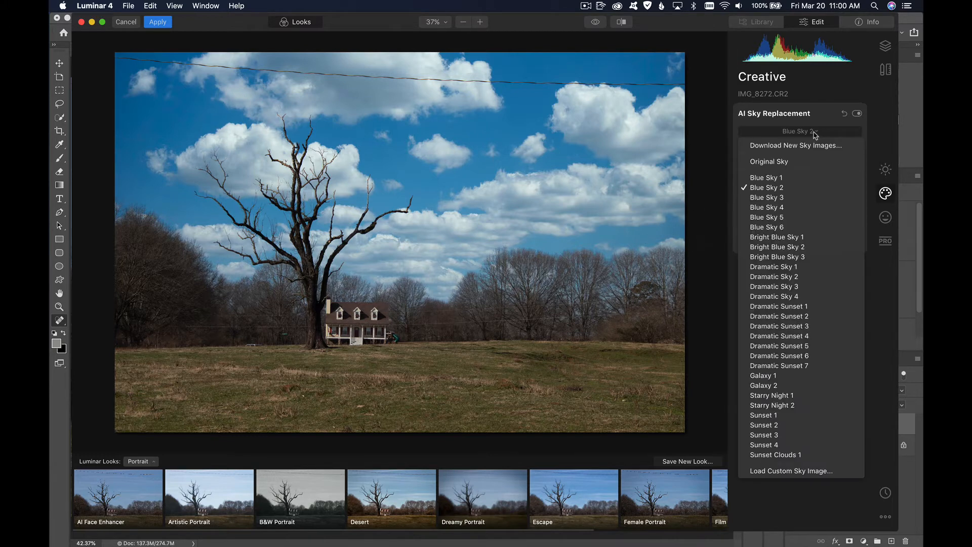
left_click(767, 177)
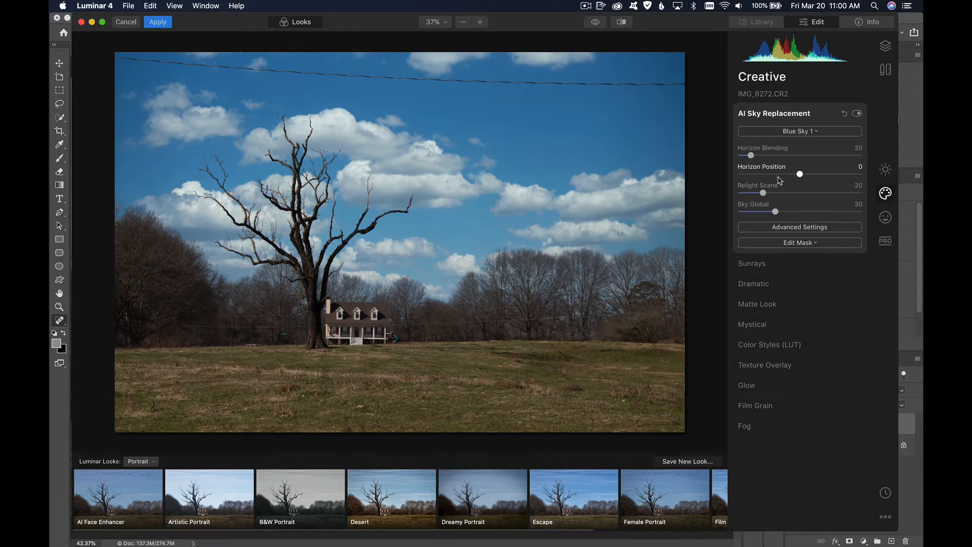
left_click(798, 131)
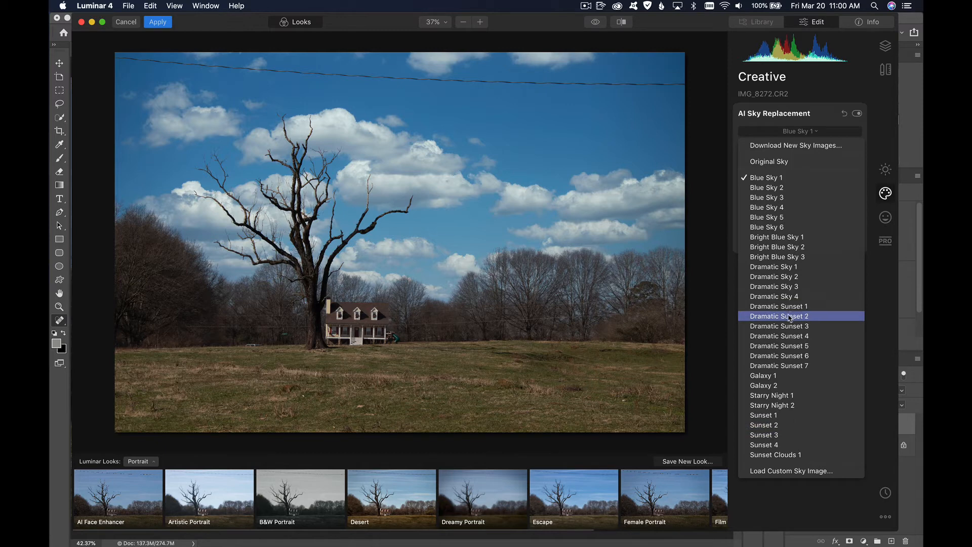
left_click(773, 285)
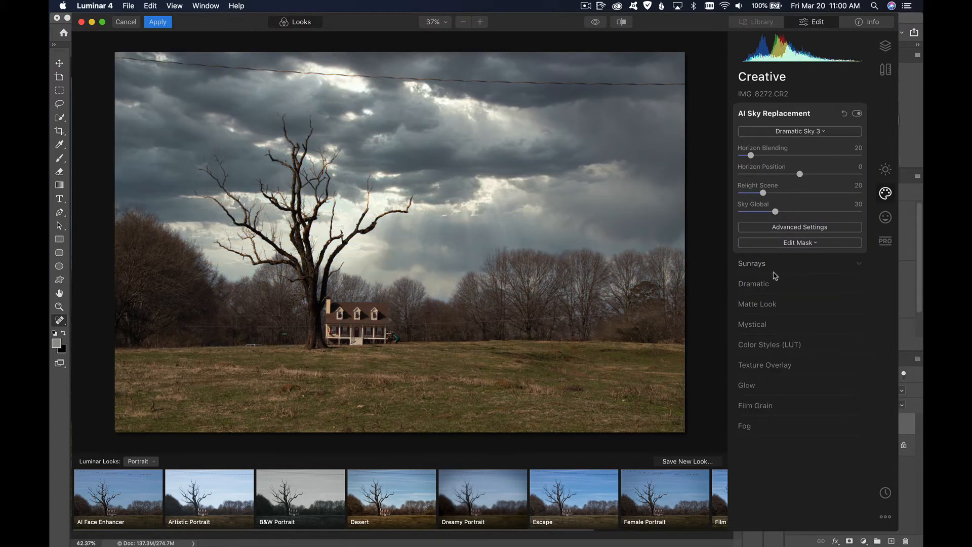
left_click(754, 283)
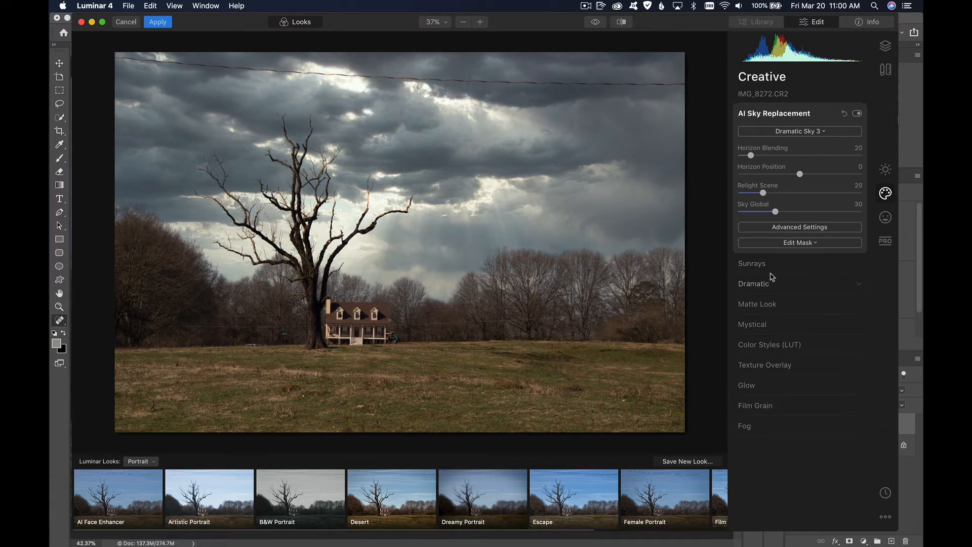
mouse_move(762, 269)
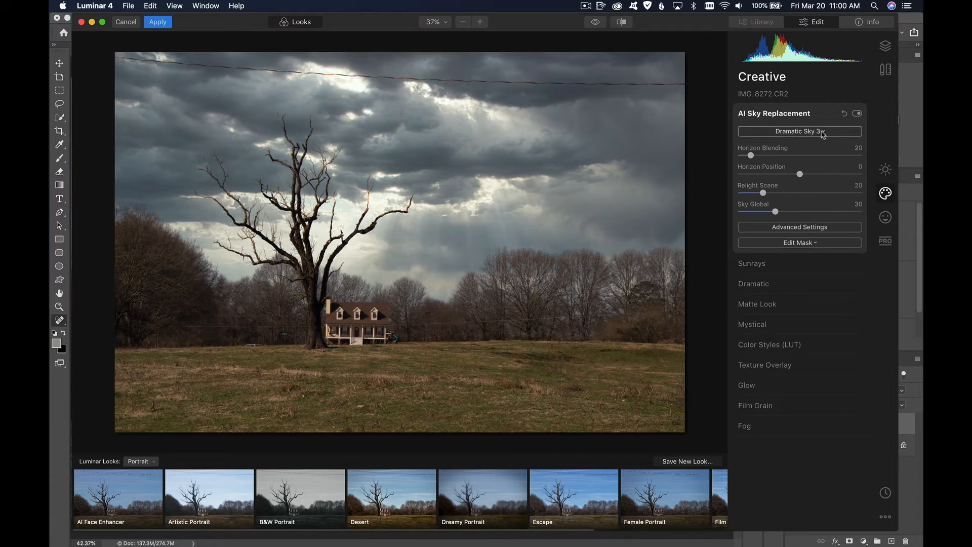
left_click(798, 130)
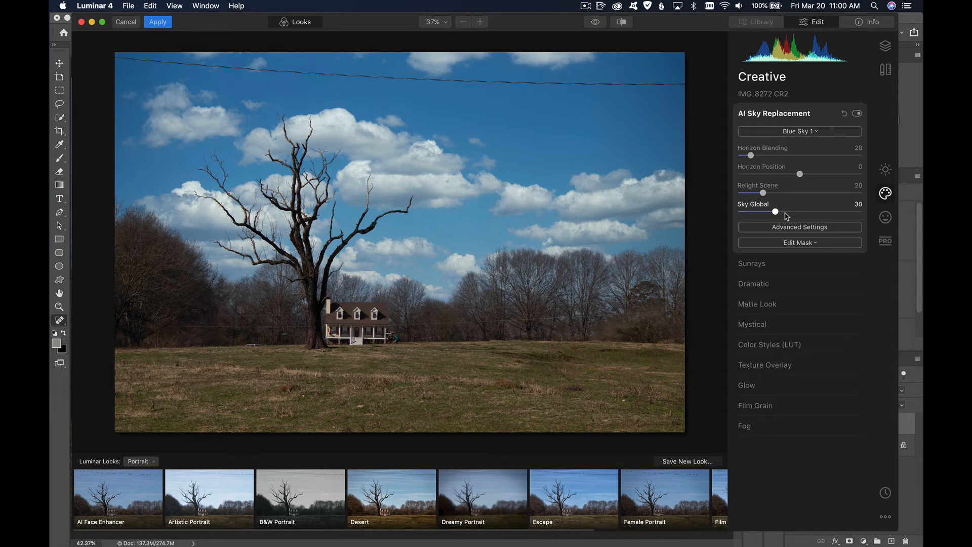
mouse_move(806, 192)
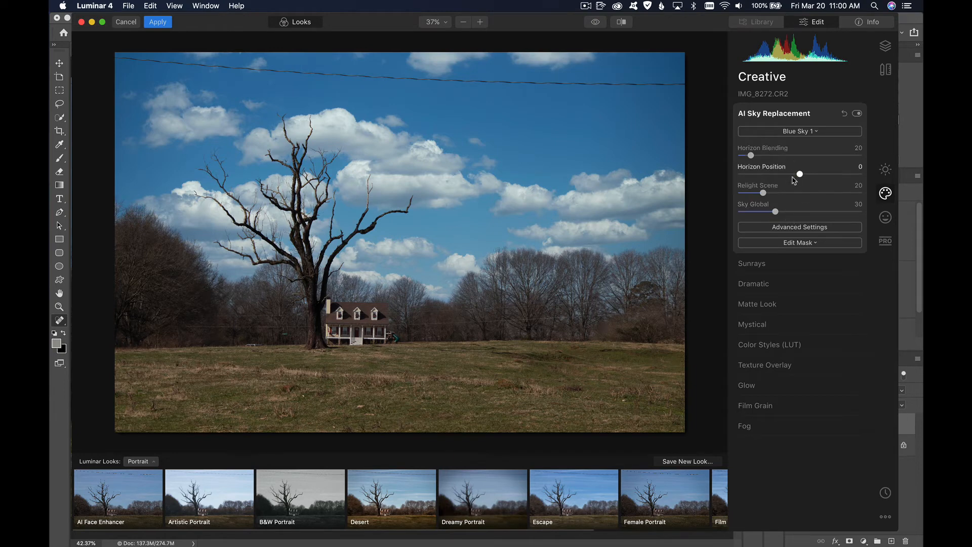
mouse_move(809, 194)
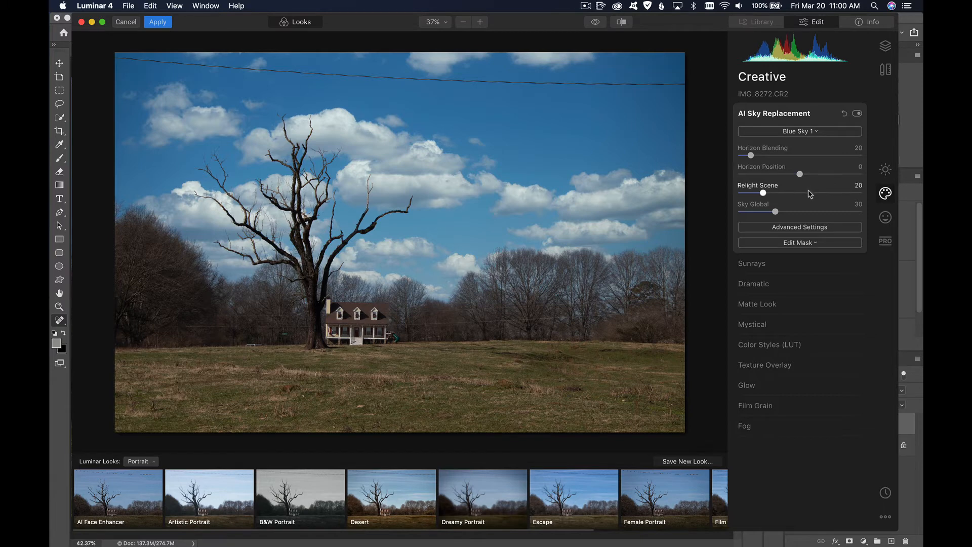
mouse_move(805, 206)
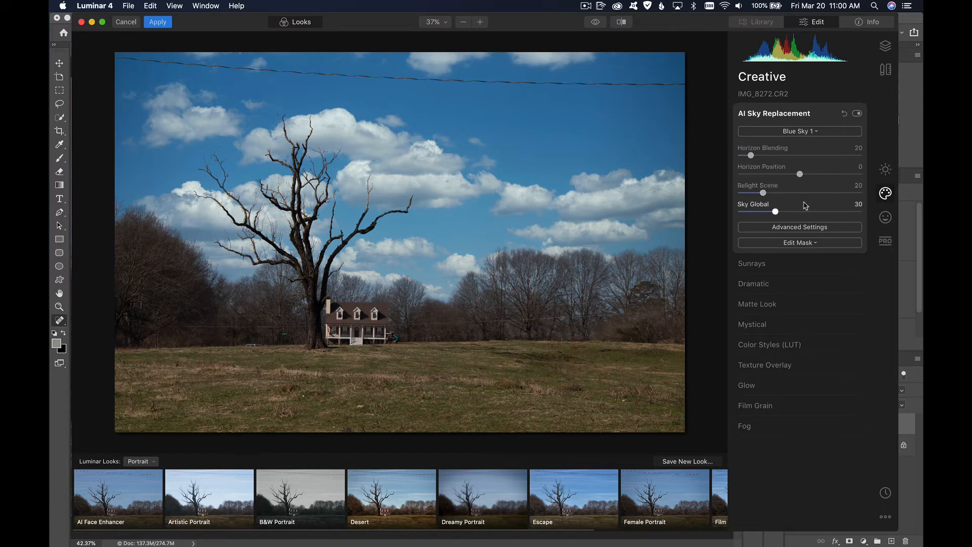
mouse_move(795, 210)
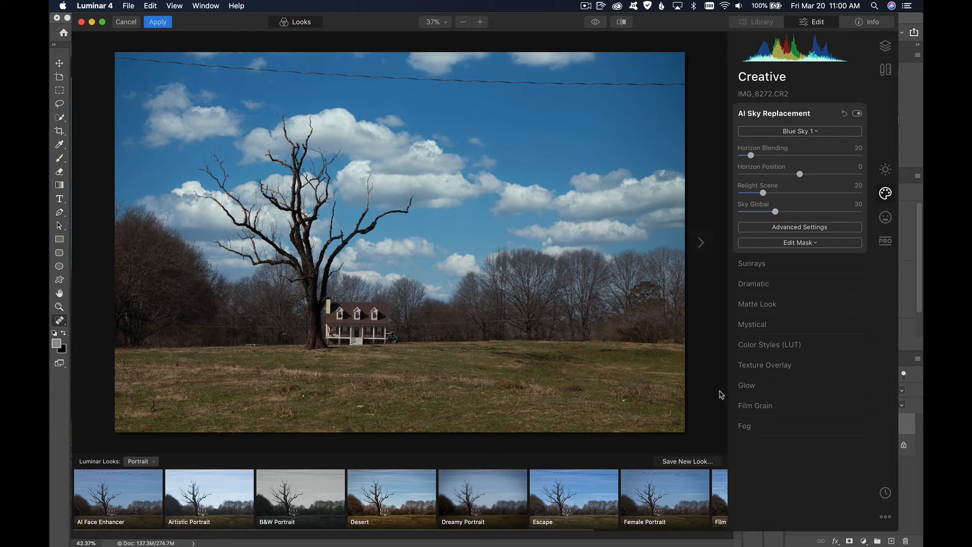
mouse_move(751, 155)
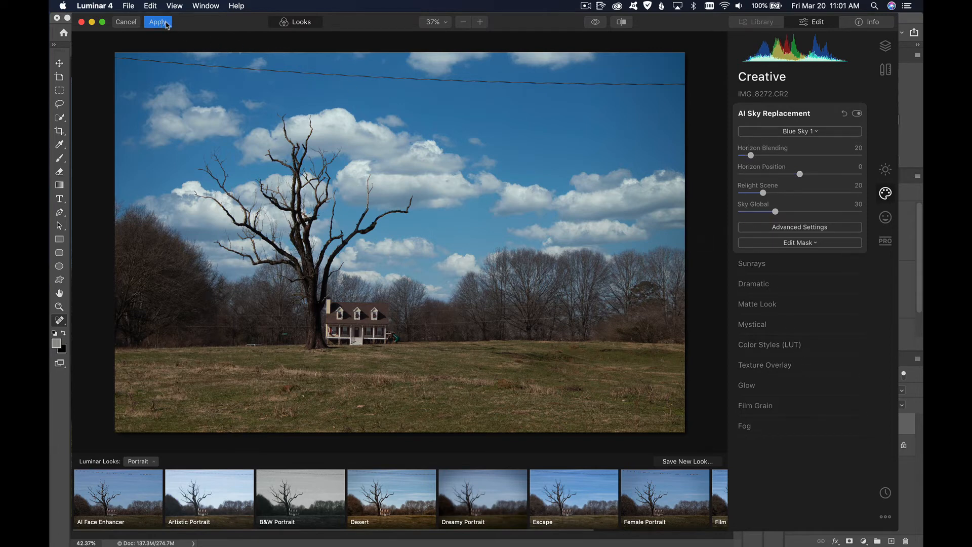
mouse_move(157, 22)
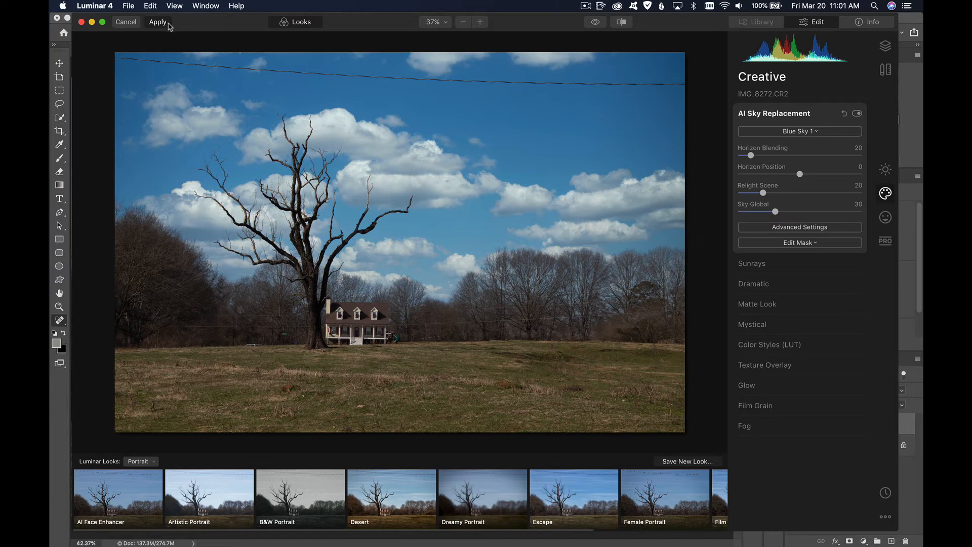
Apply the Blue Sky 1 replacement and return the photo to Photoshop's Layer 1
left_click(158, 21)
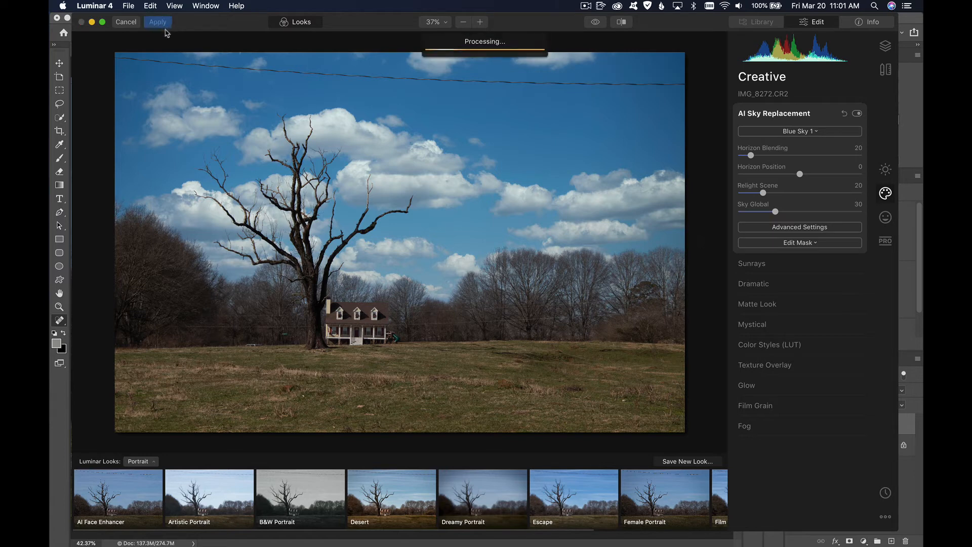
mouse_move(648, 247)
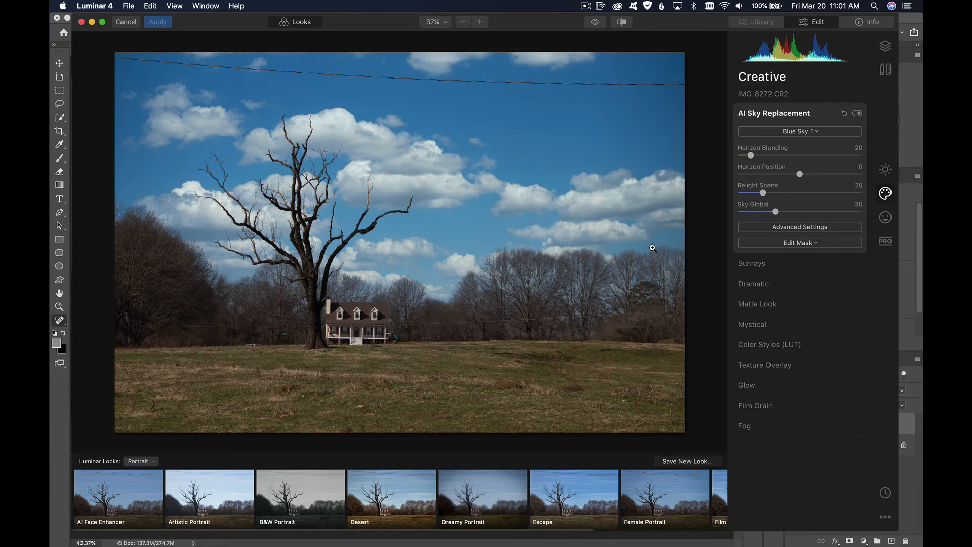
left_click(157, 21)
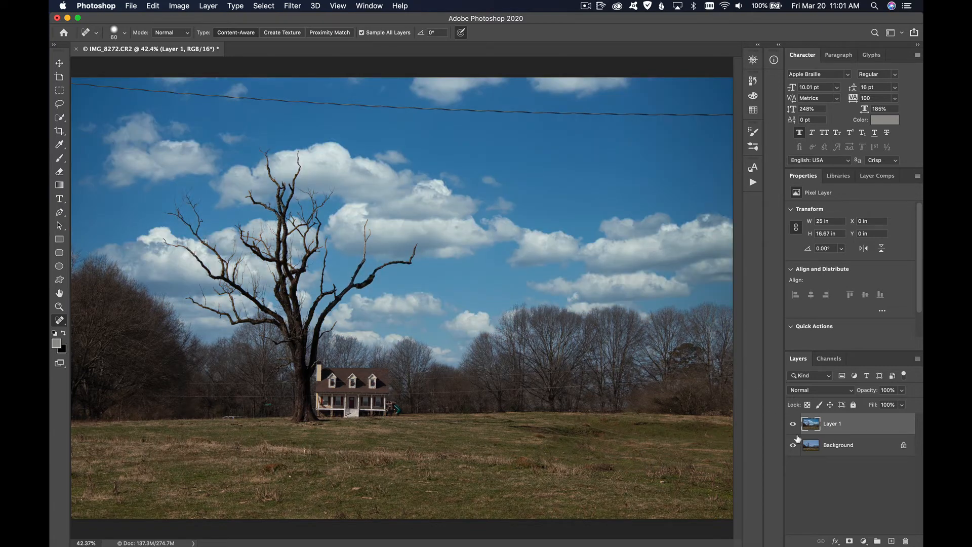
left_click(792, 423)
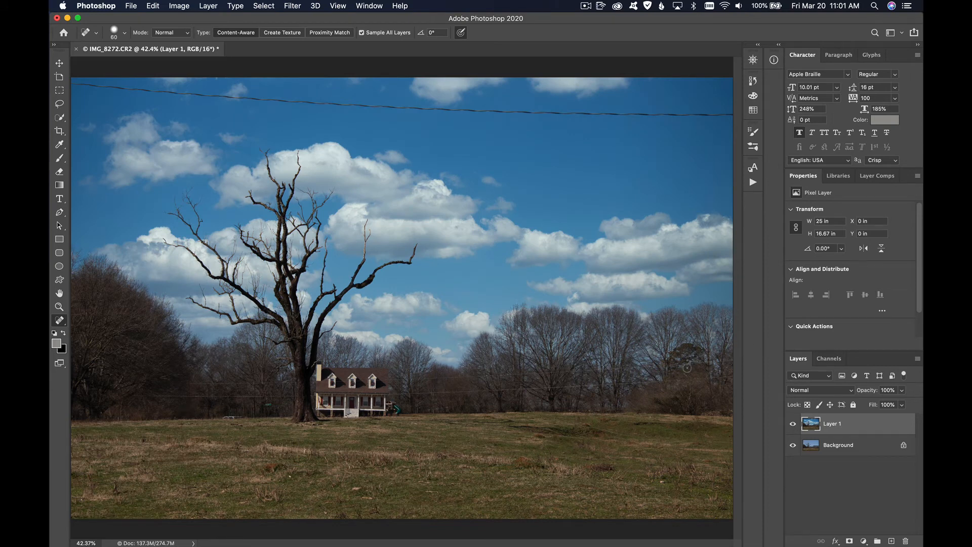
mouse_move(659, 110)
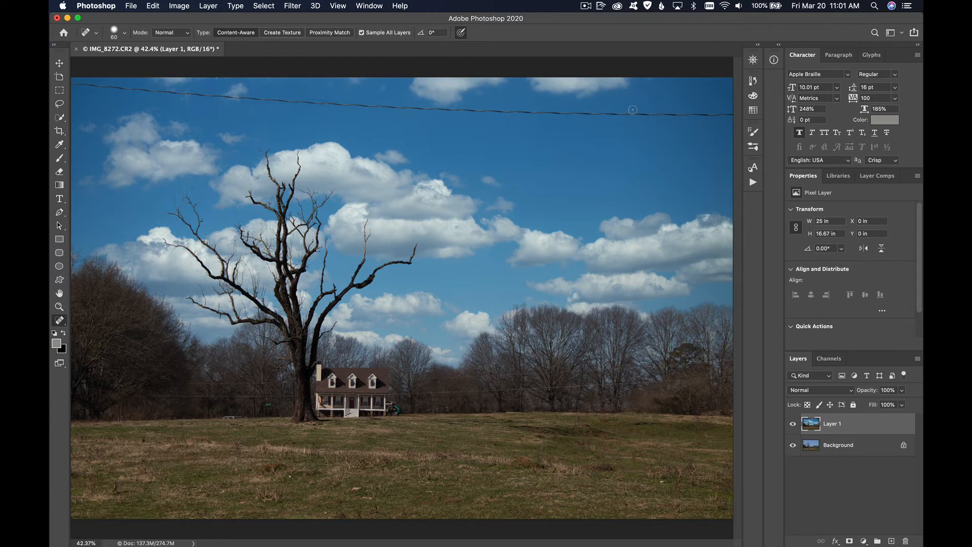
mouse_move(185, 97)
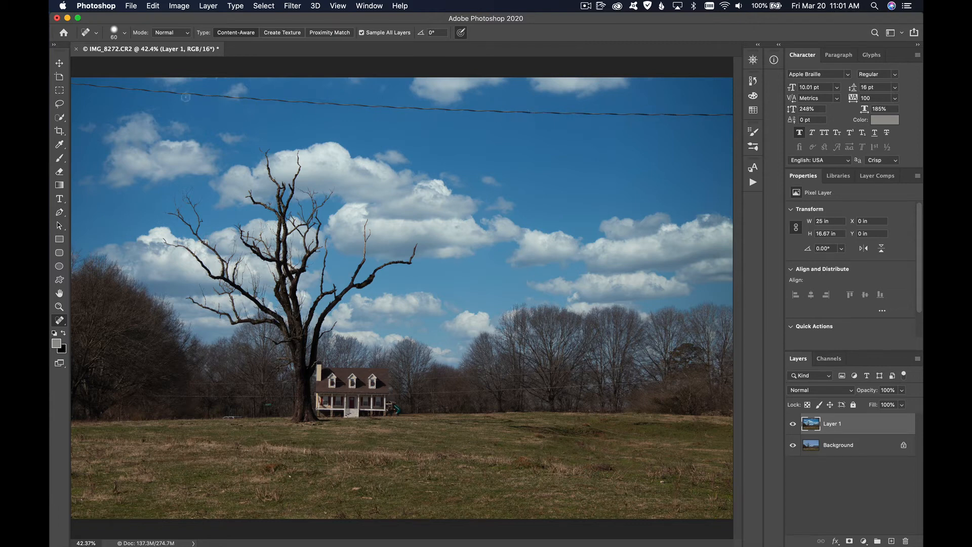
mouse_move(599, 156)
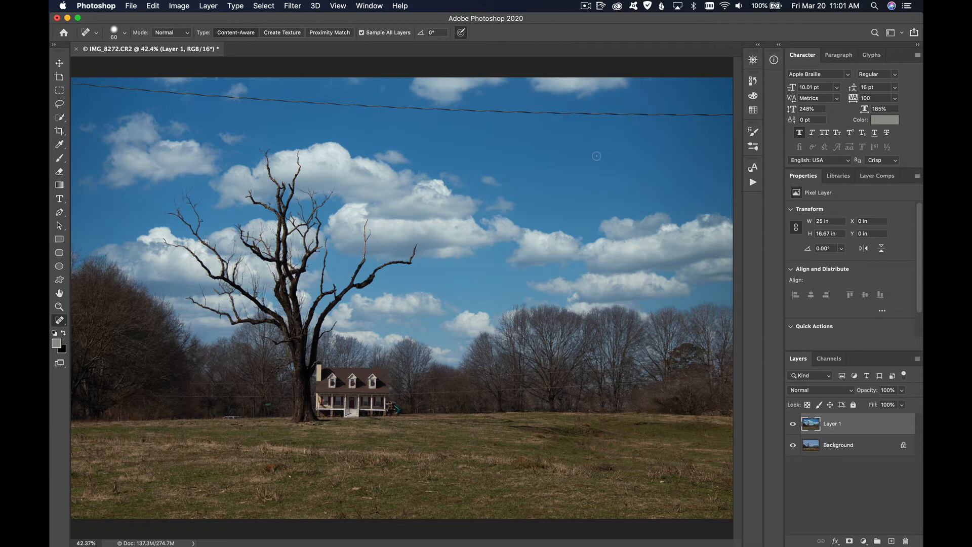
mouse_move(610, 149)
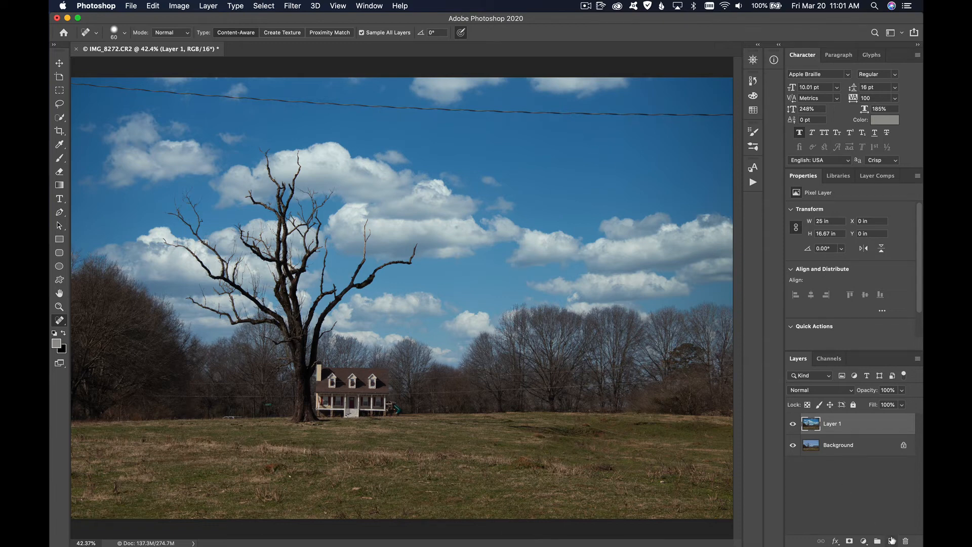
Add empty Layer 2 above Layer 1 and set Spot Healing Brush options (size 100, Sample All Layers)
left_click(892, 541)
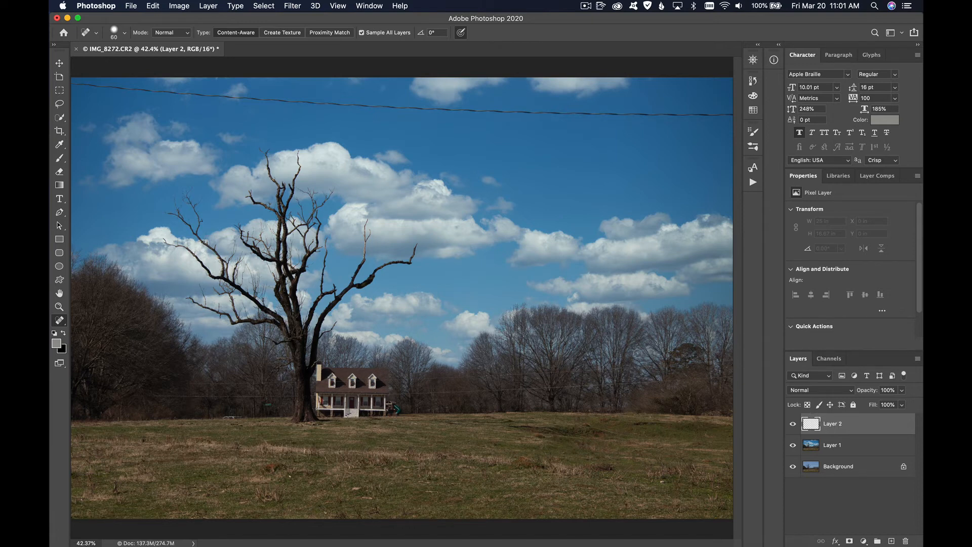
mouse_move(582, 110)
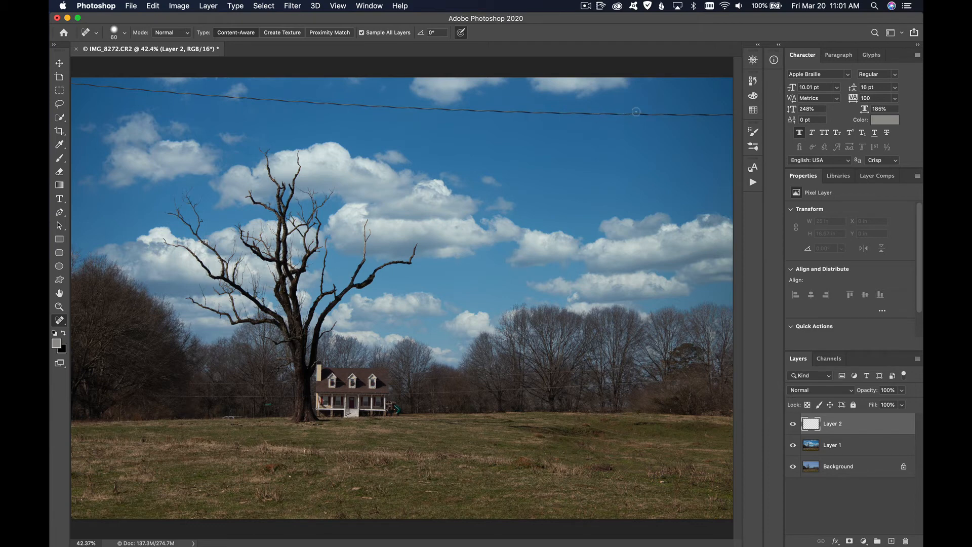
mouse_move(724, 114)
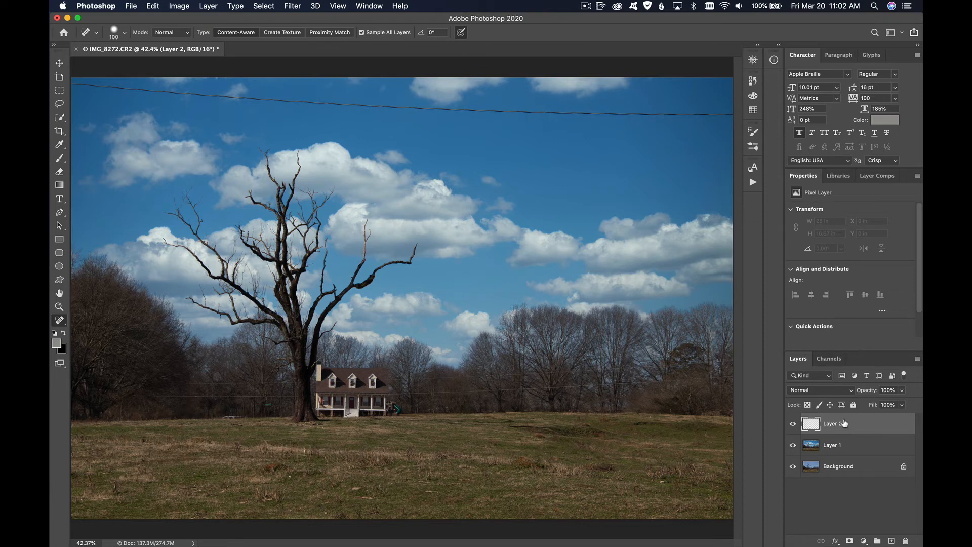
left_click(361, 32)
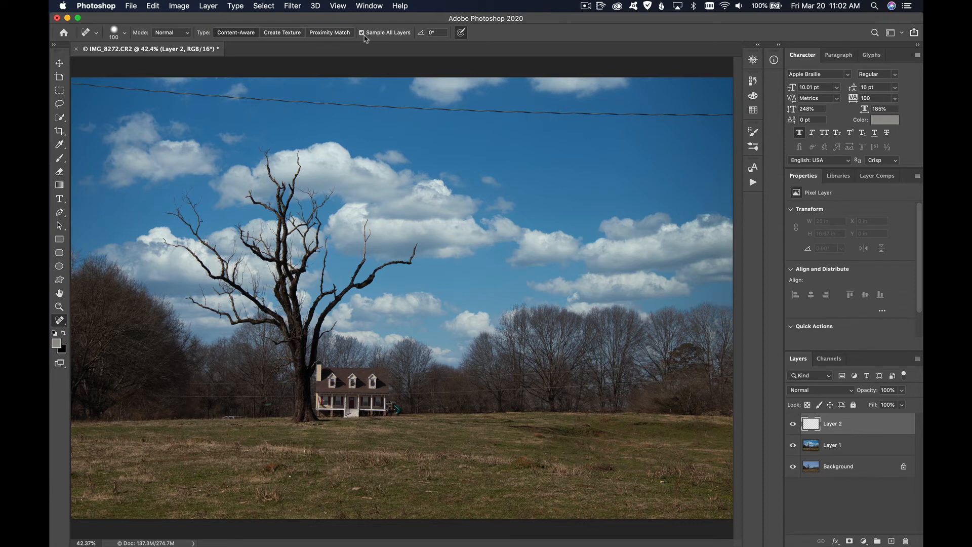
mouse_move(729, 122)
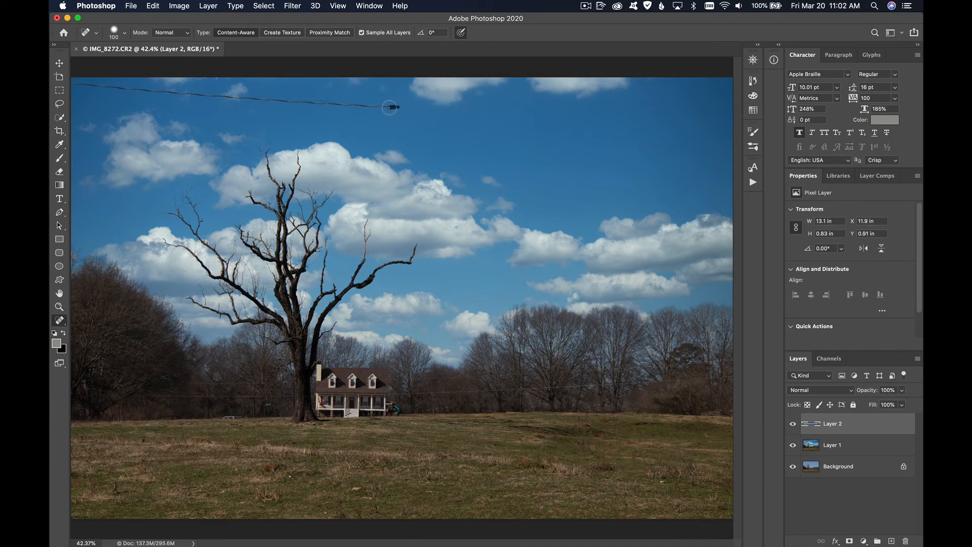
Paint out the power line with the Spot Healing Brush in right, middle and left sections
left_click_drag(390, 107, 356, 105)
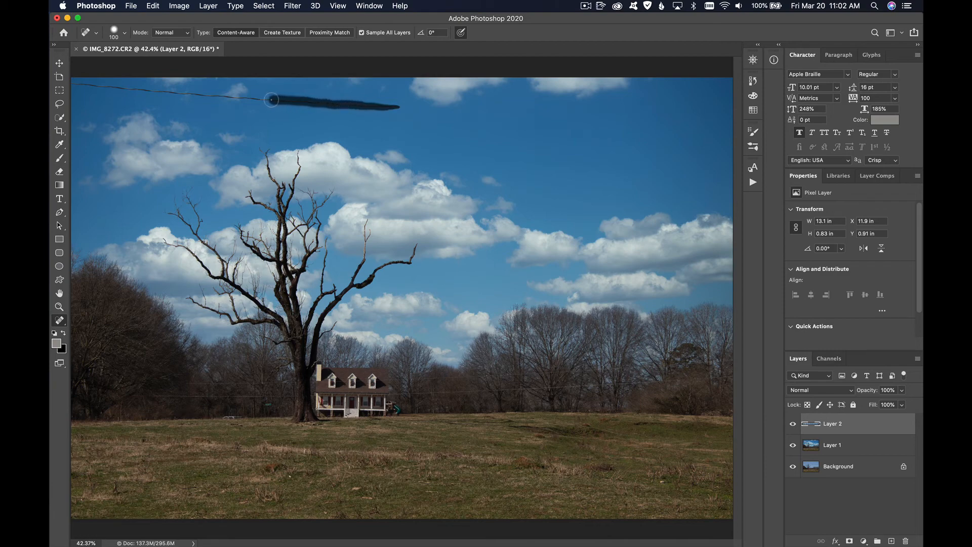
left_click_drag(271, 99, 283, 94)
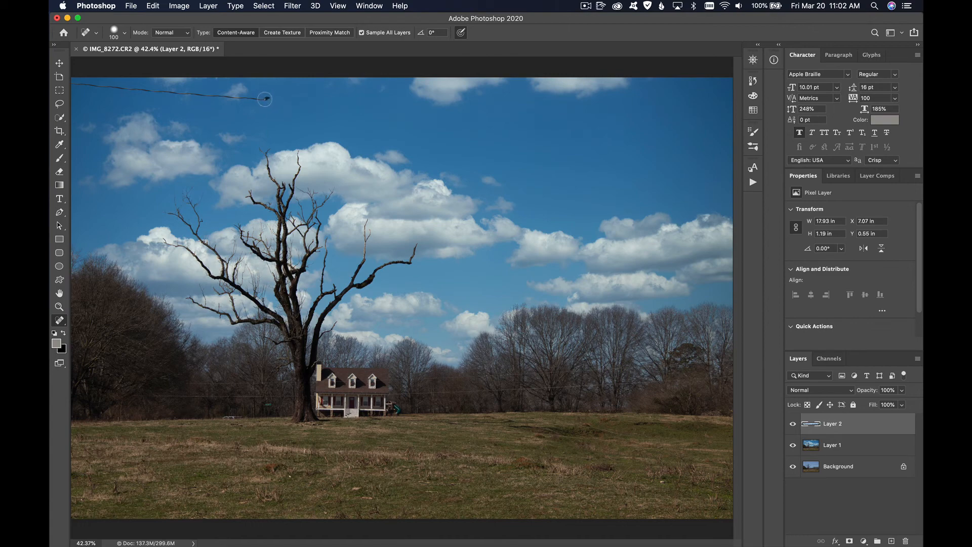
left_click_drag(265, 98, 216, 97)
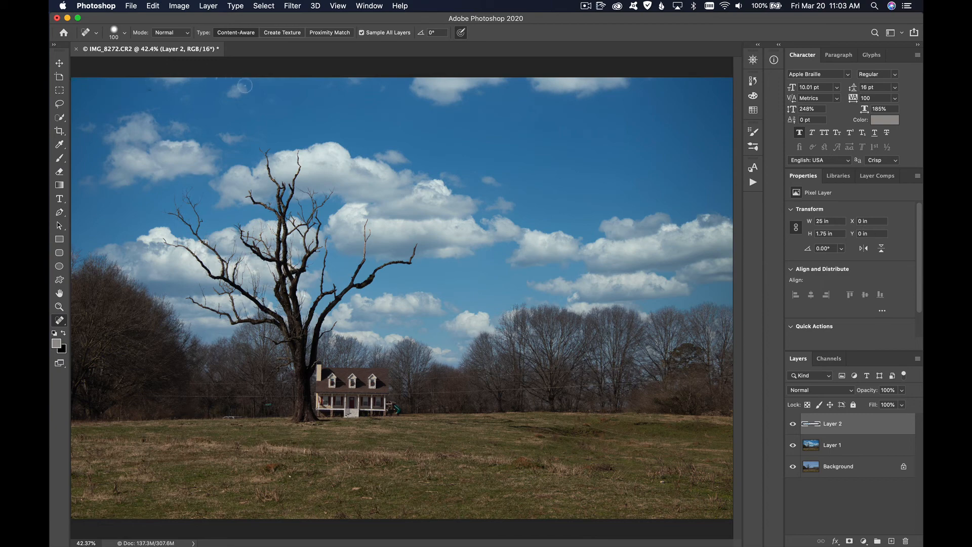
mouse_move(210, 68)
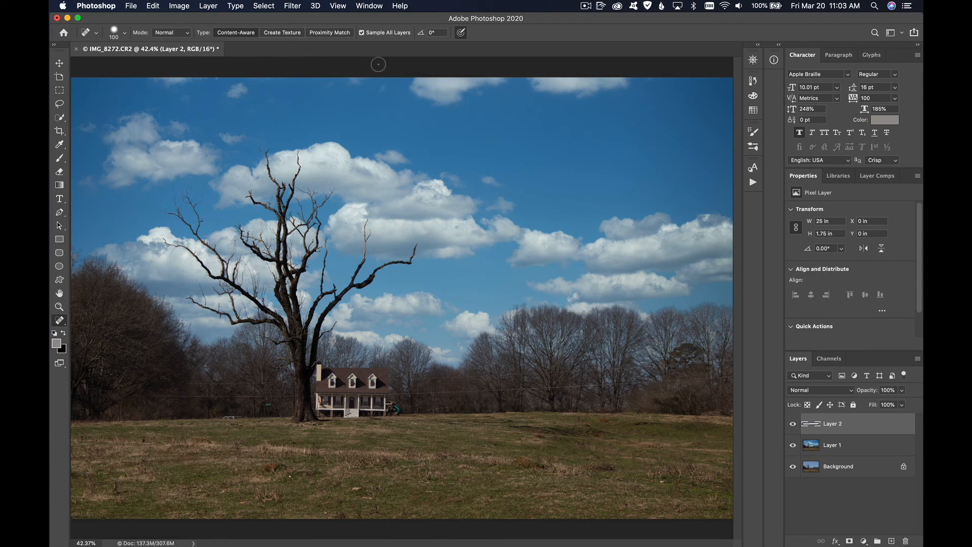
mouse_move(422, 121)
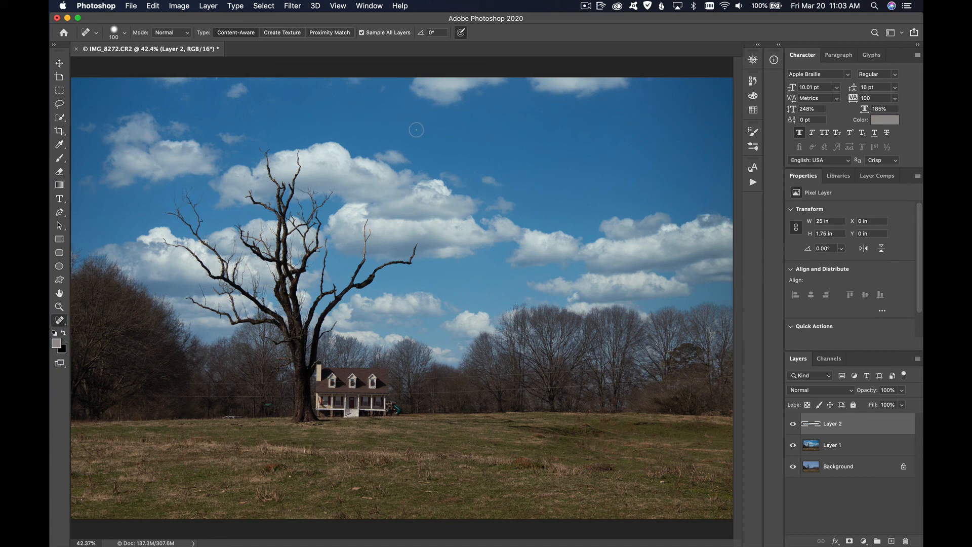
mouse_move(422, 128)
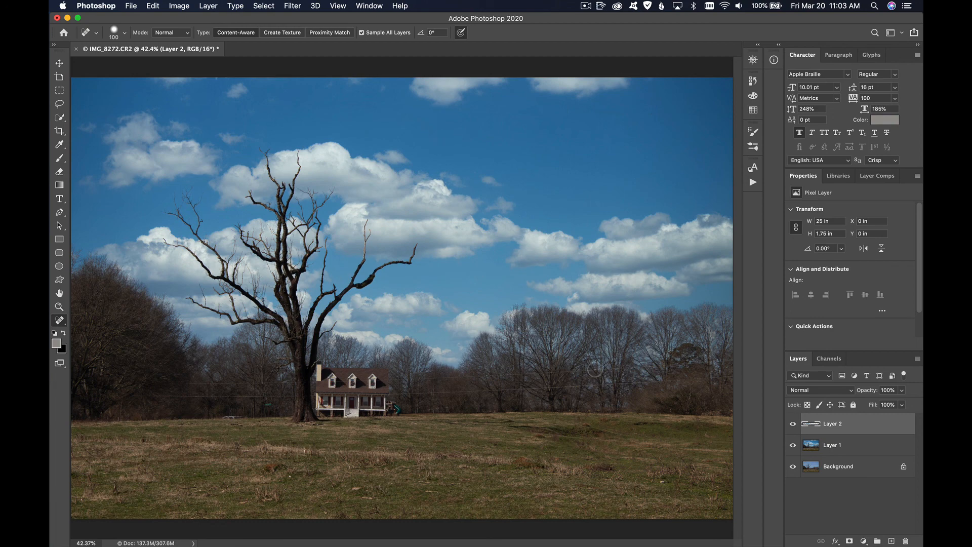
mouse_move(497, 384)
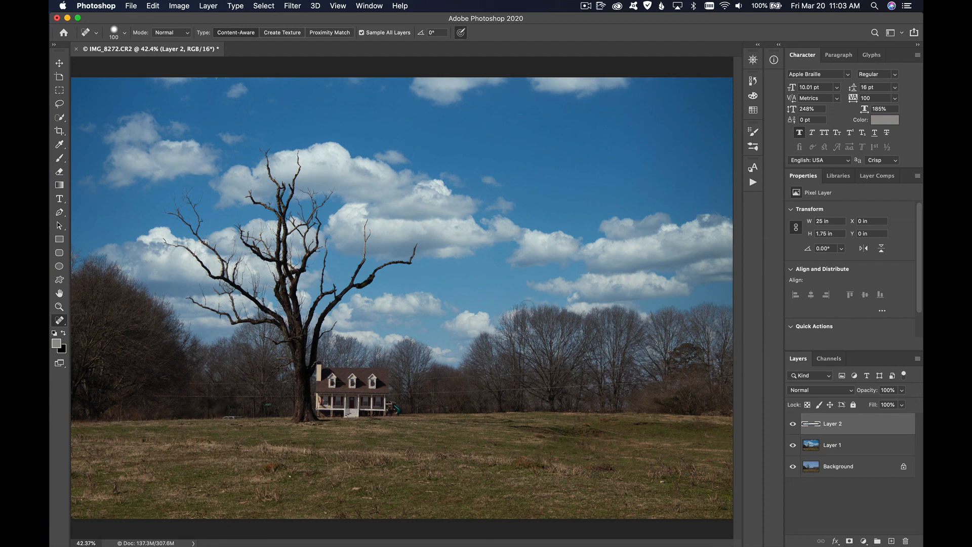
mouse_move(530, 325)
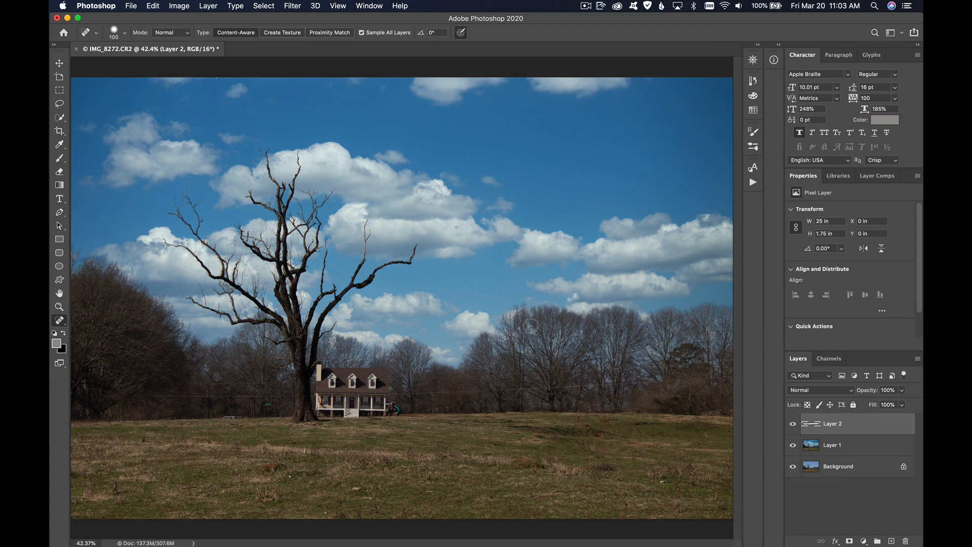
mouse_move(568, 292)
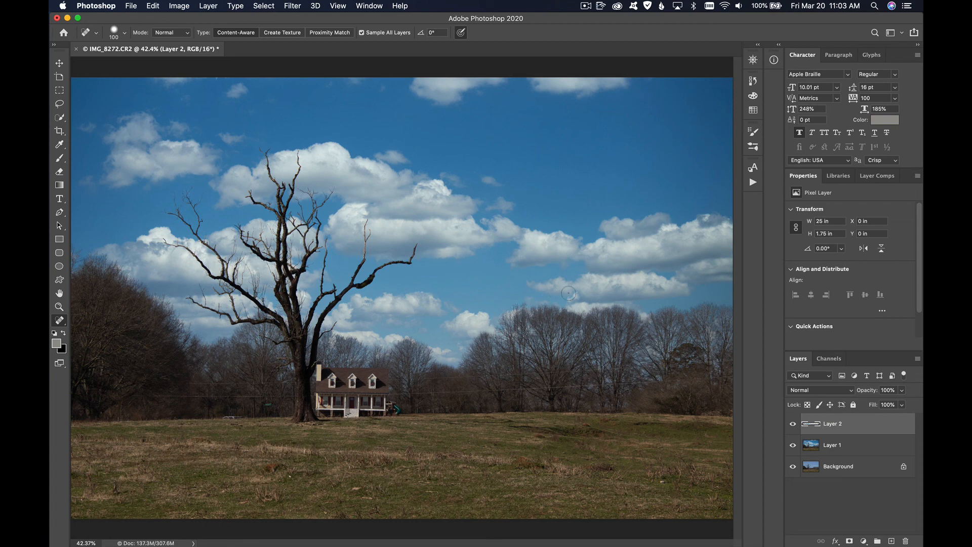
mouse_move(568, 295)
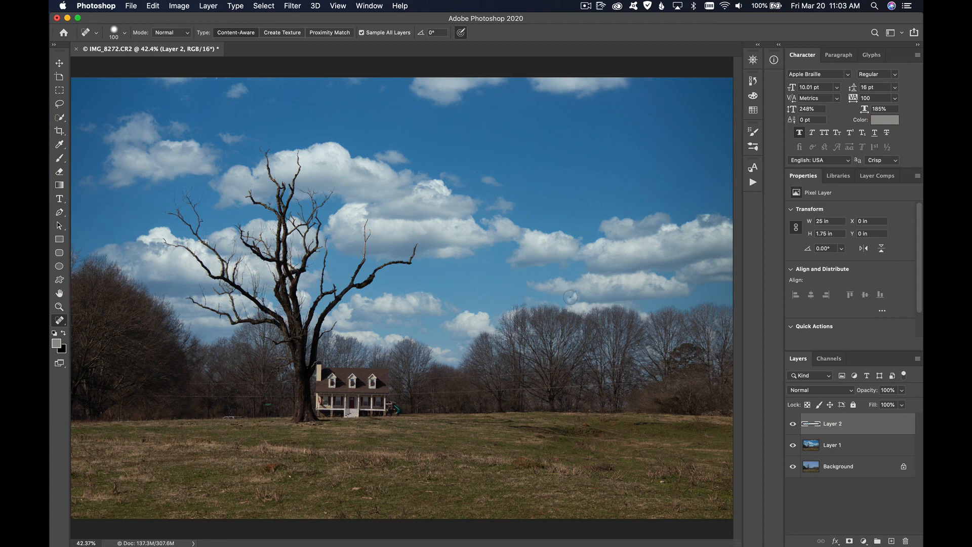